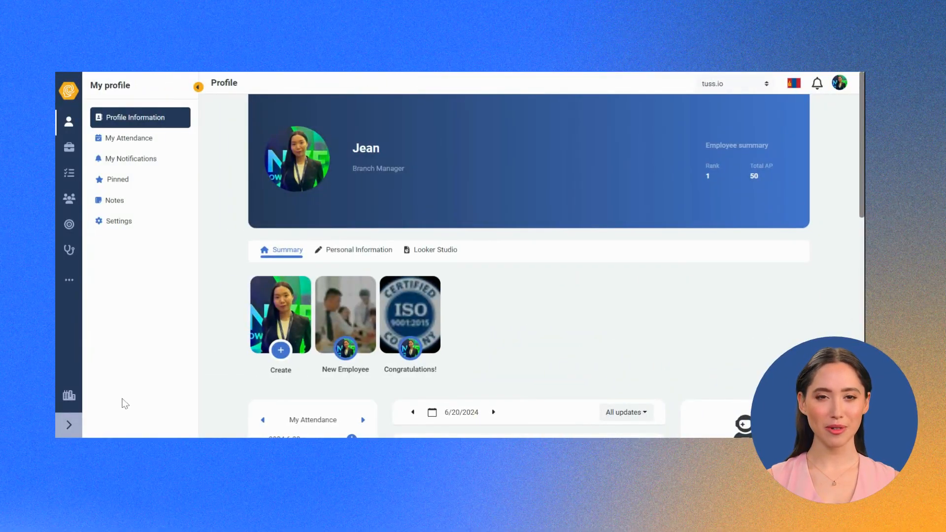
{"action": "mouse_move", "coordinate": [320, 306]}
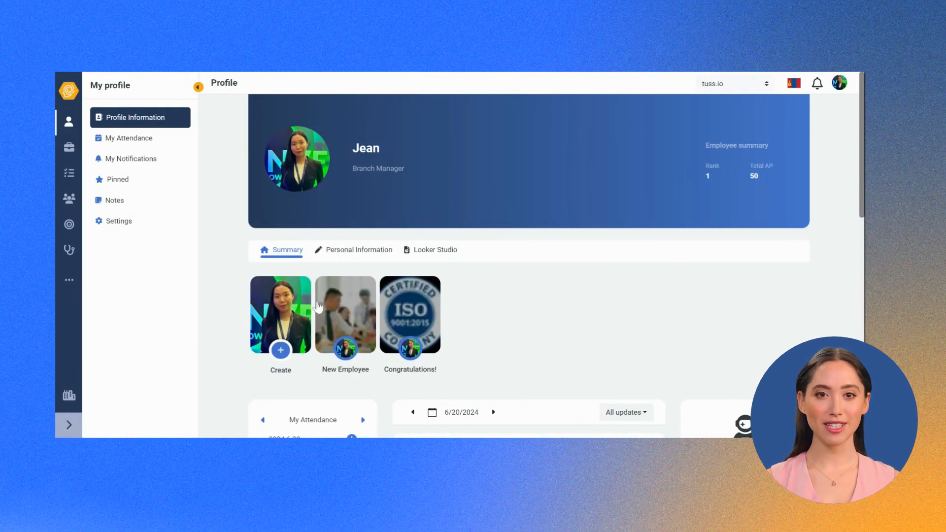
{"action": "mouse_move", "coordinate": [408, 192]}
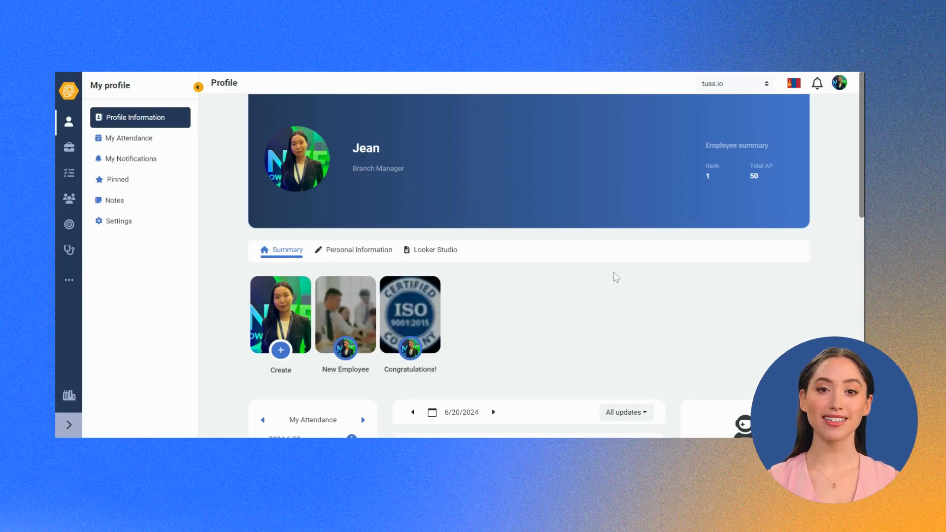
Review the profile summary, then view My Attendance records with the export options shown.
{"action": "scroll", "scroll_direction": "down", "scroll_amount": 3}
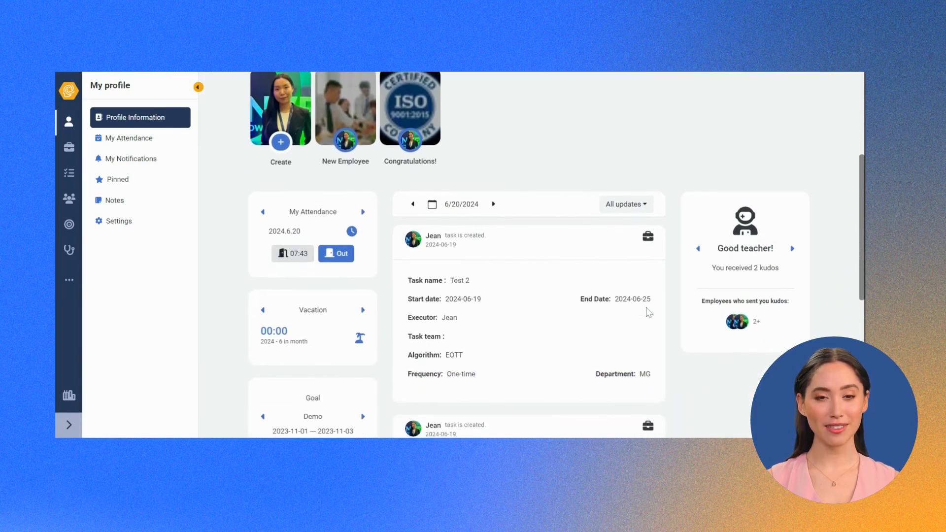
{"action": "scroll", "scroll_direction": "down", "scroll_amount": 3}
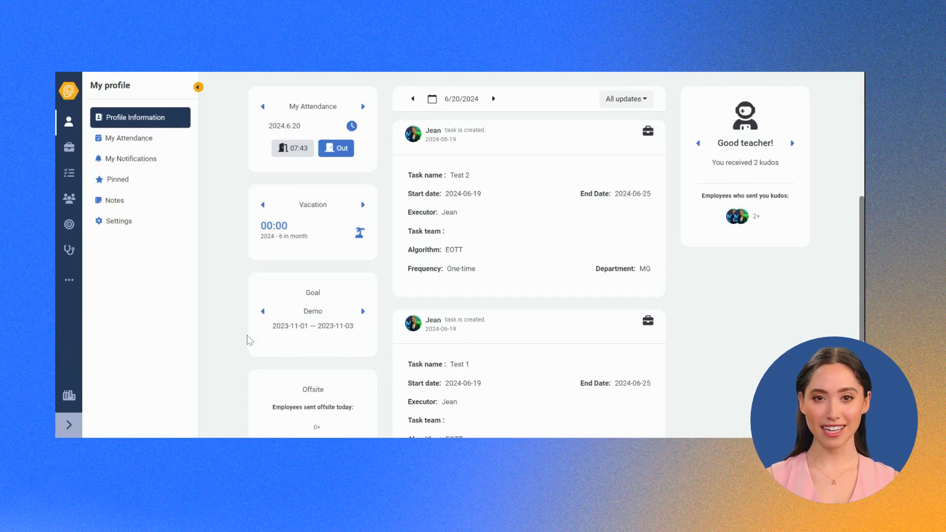
{"action": "mouse_move", "coordinate": [527, 363]}
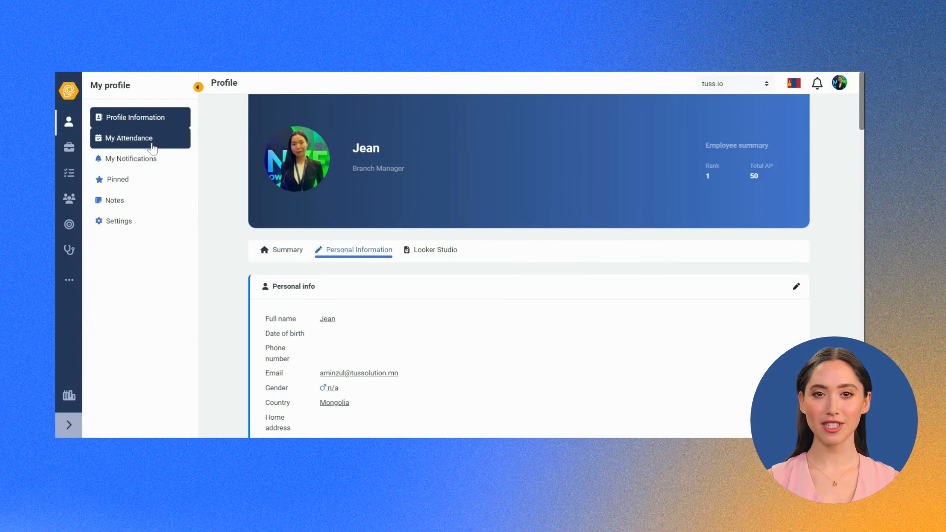
{"action": "left_click", "coordinate": [129, 138]}
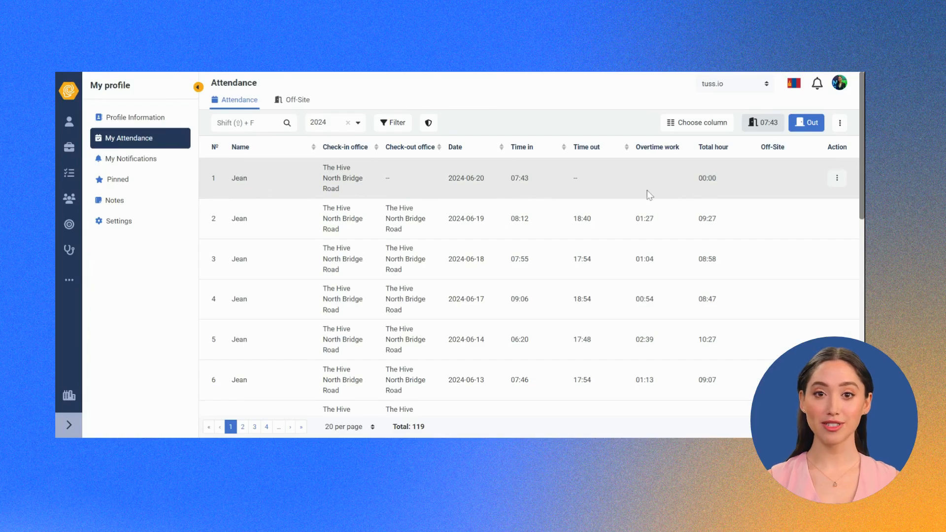
{"action": "left_click", "coordinate": [839, 123]}
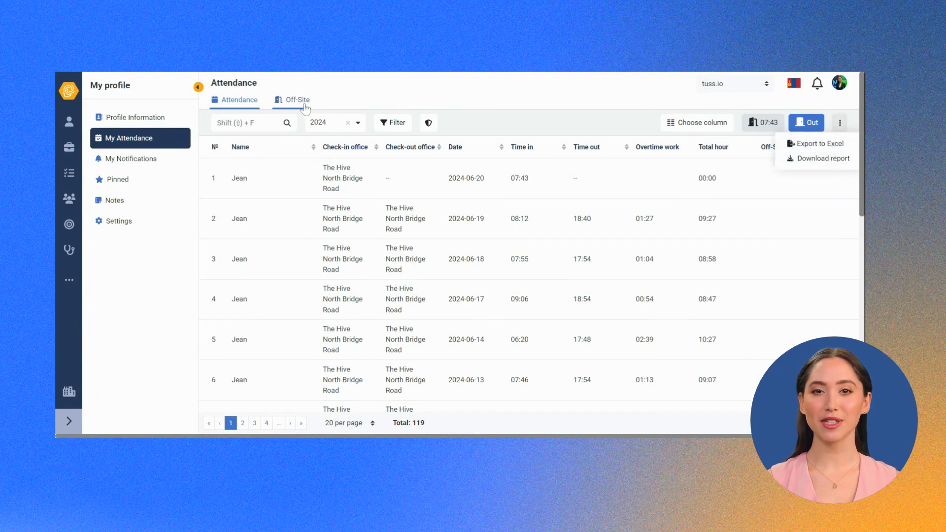
Switch to the Off-Site tab listing my off-site and remote work requests.
{"action": "left_click", "coordinate": [296, 99]}
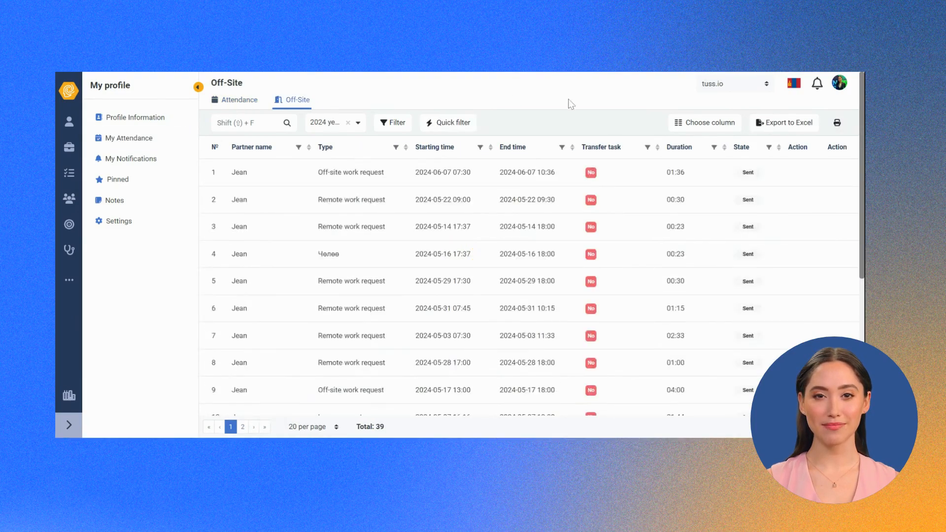
{"action": "mouse_move", "coordinate": [131, 158]}
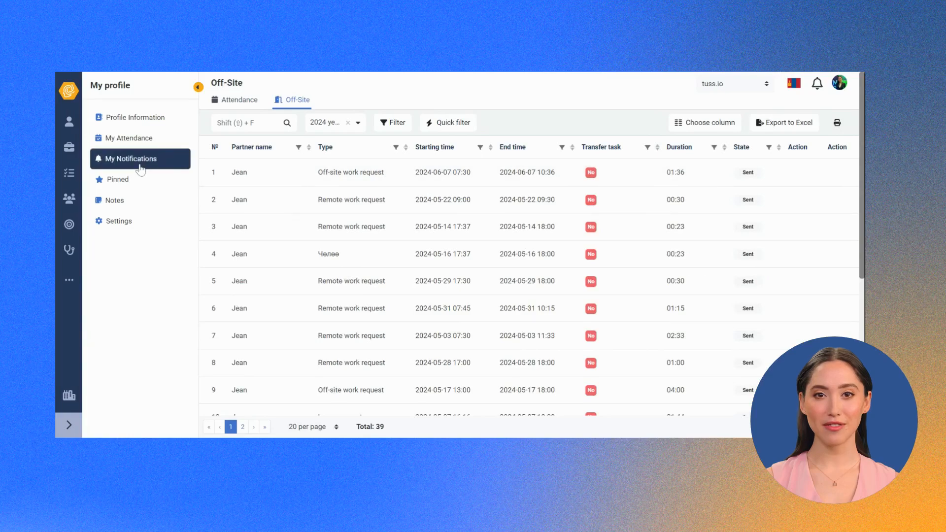
View My Notifications, then the Notes page with Reminder Task List, Project overview and Meeting Minutes.
{"action": "left_click", "coordinate": [130, 158]}
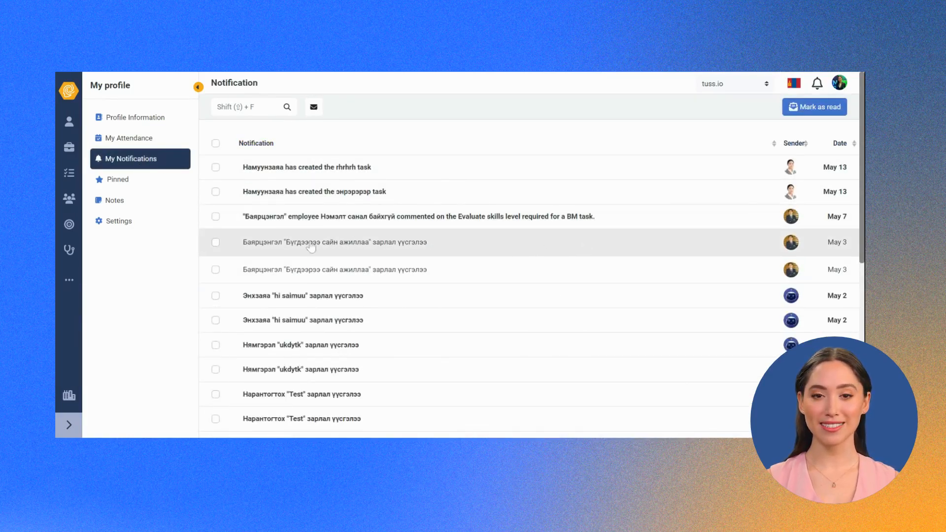
{"action": "left_click", "coordinate": [114, 199]}
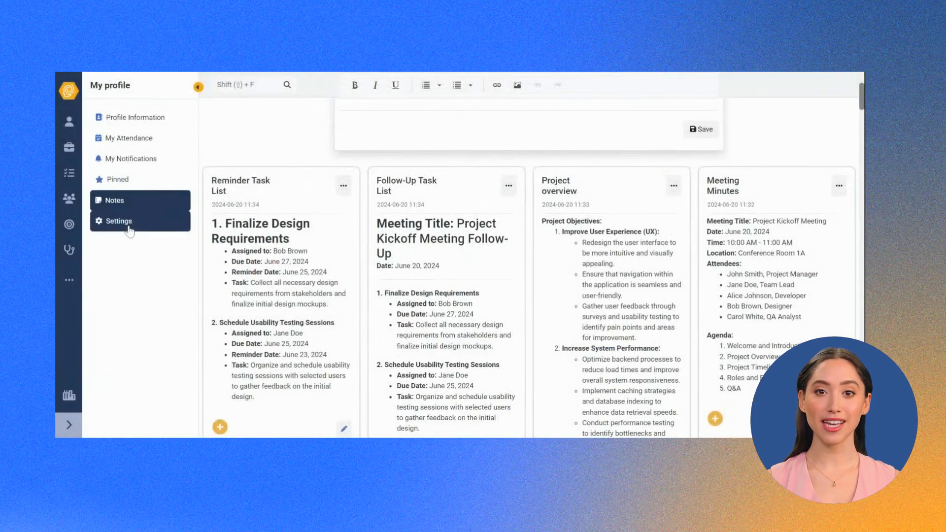
In Settings, review Privacy, Login information history, then the Devices list with two Android devices.
{"action": "left_click", "coordinate": [119, 221]}
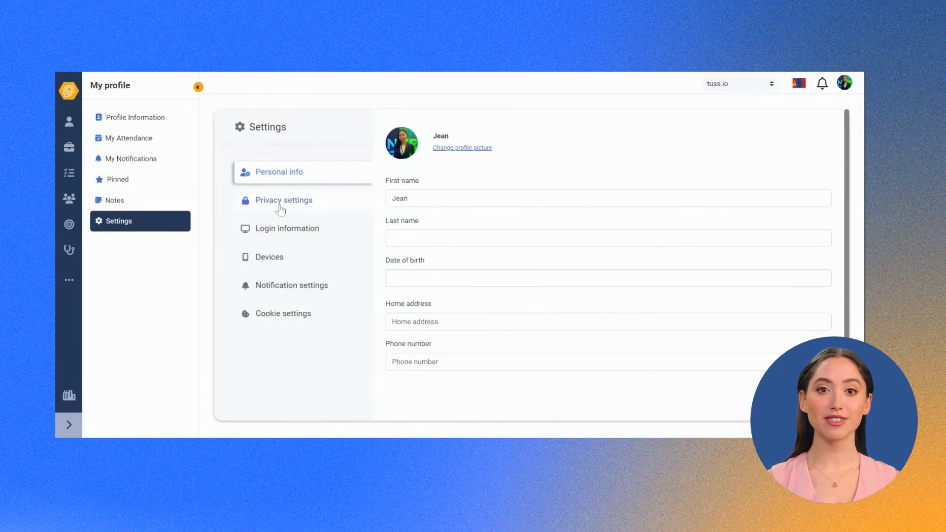
{"action": "left_click", "coordinate": [283, 199]}
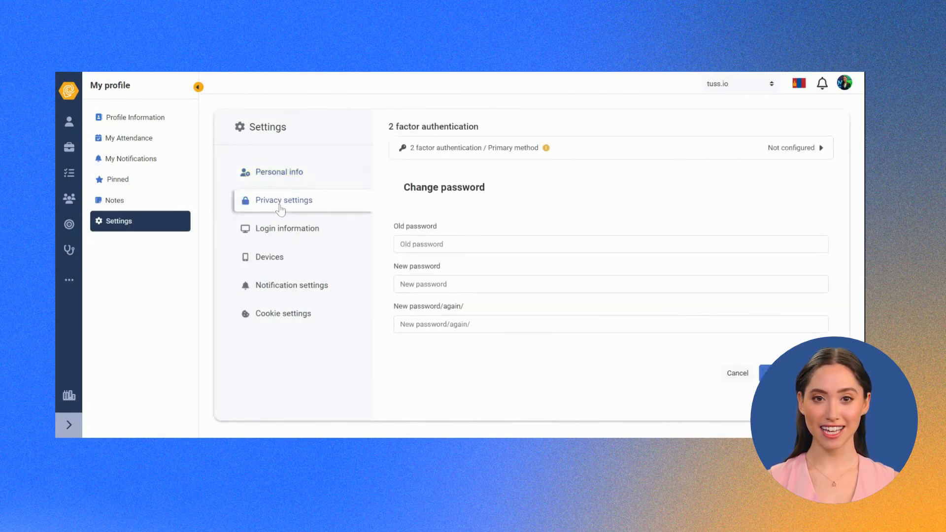
{"action": "left_click", "coordinate": [287, 228]}
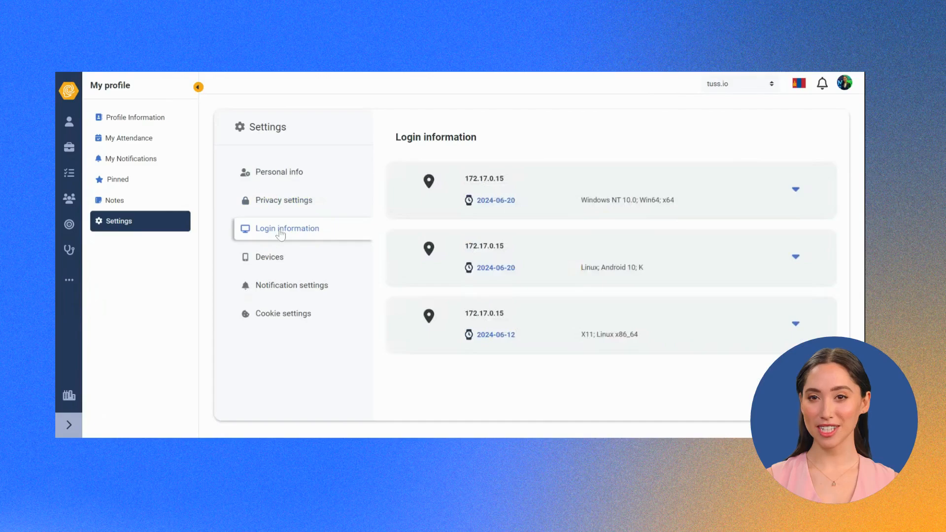
{"action": "left_click", "coordinate": [269, 256]}
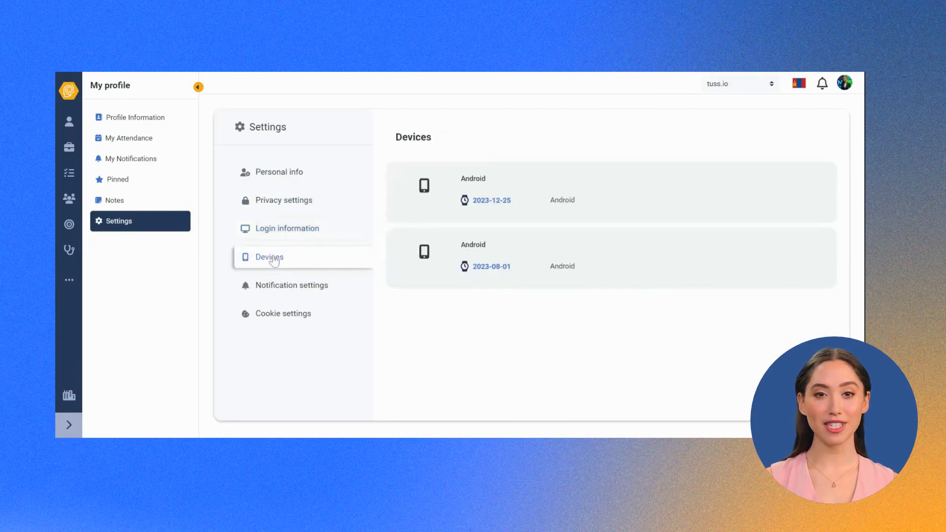
{"action": "mouse_move", "coordinate": [268, 284]}
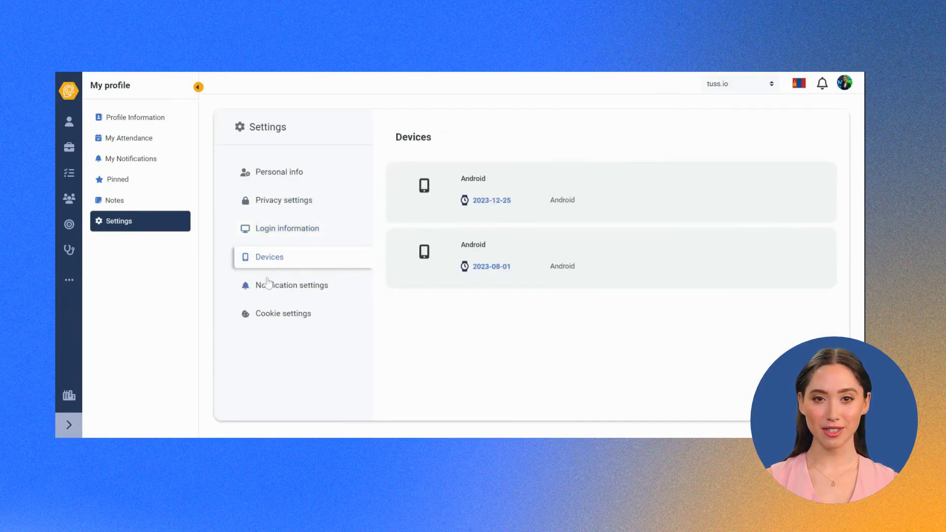
View Notification settings, then Cookie settings with necessary, functional and analytical cookies enabled.
{"action": "left_click", "coordinate": [291, 285]}
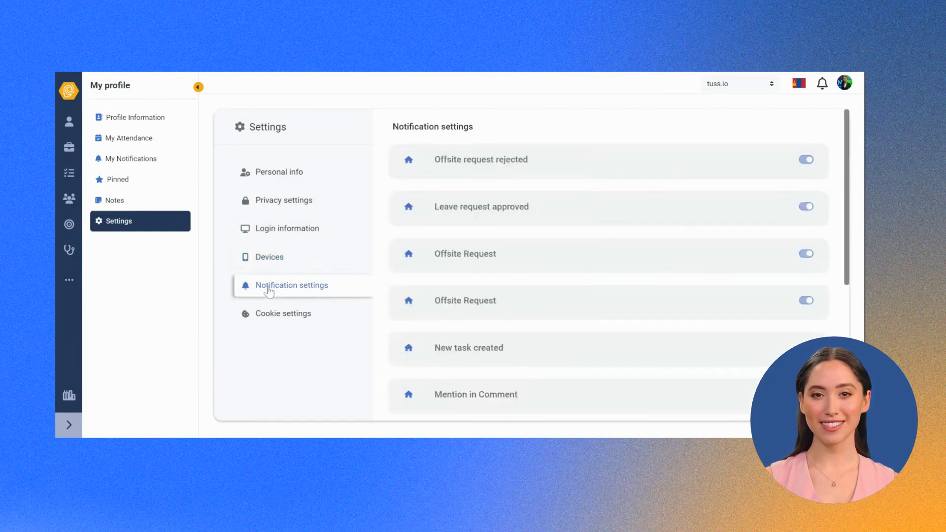
{"action": "left_click", "coordinate": [283, 314]}
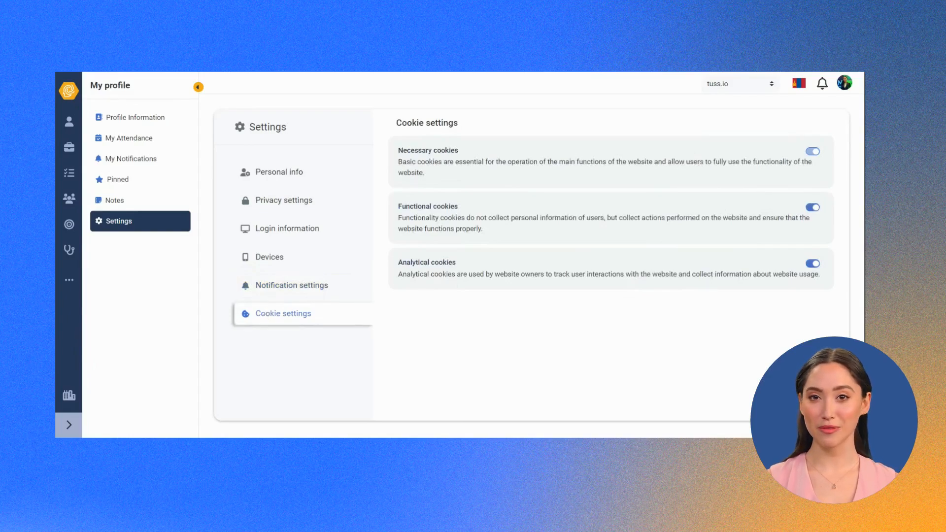
{"action": "mouse_move", "coordinate": [194, 303]}
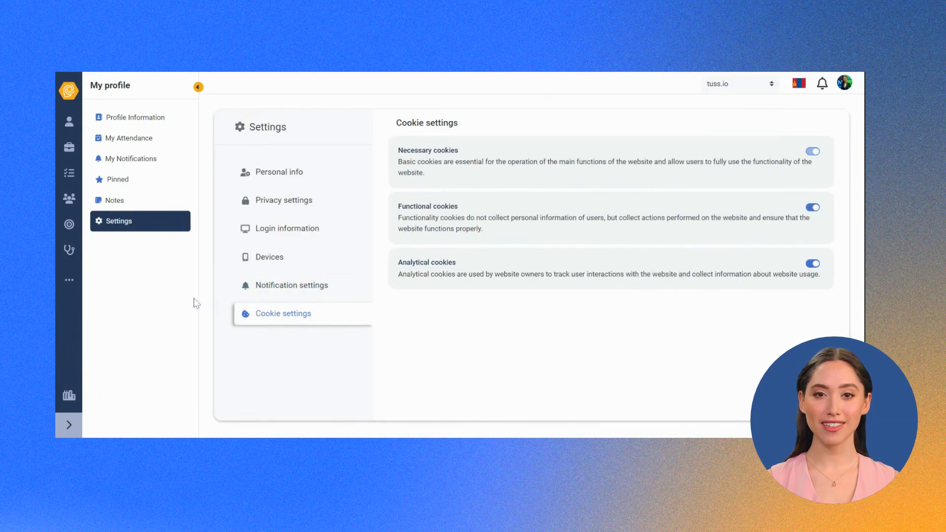